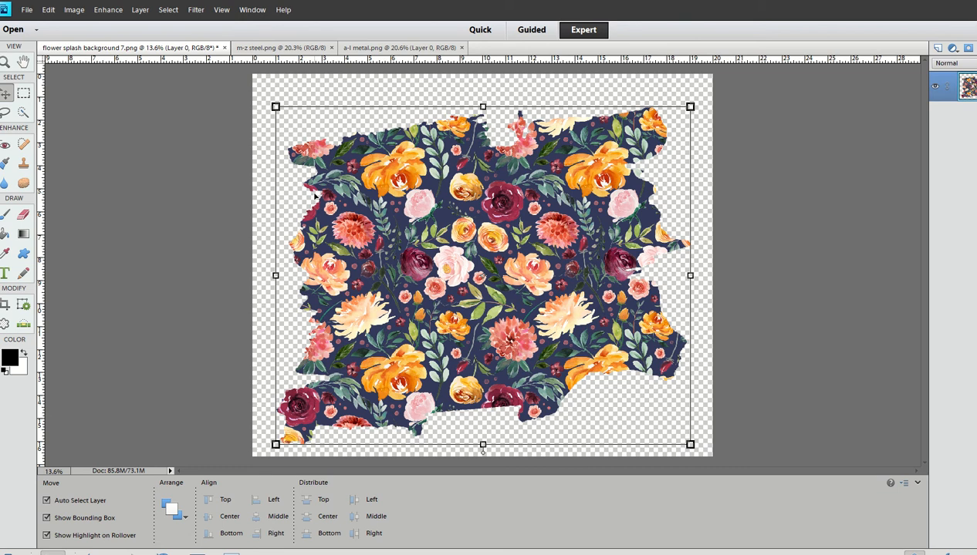
Switch to the a-l metal.png document to show the A–L letter sheet
{"action": "left_click", "coordinate": [282, 47]}
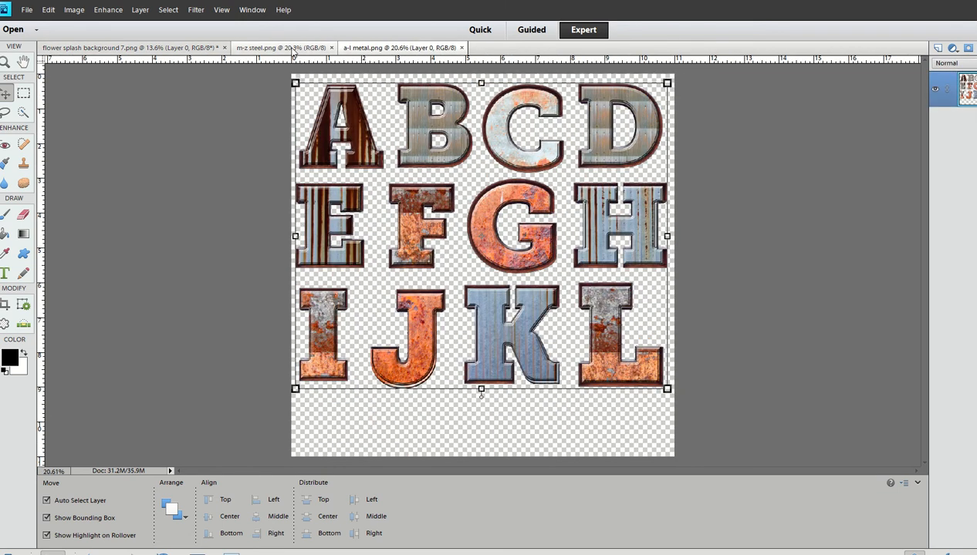
{"action": "mouse_move", "coordinate": [285, 47]}
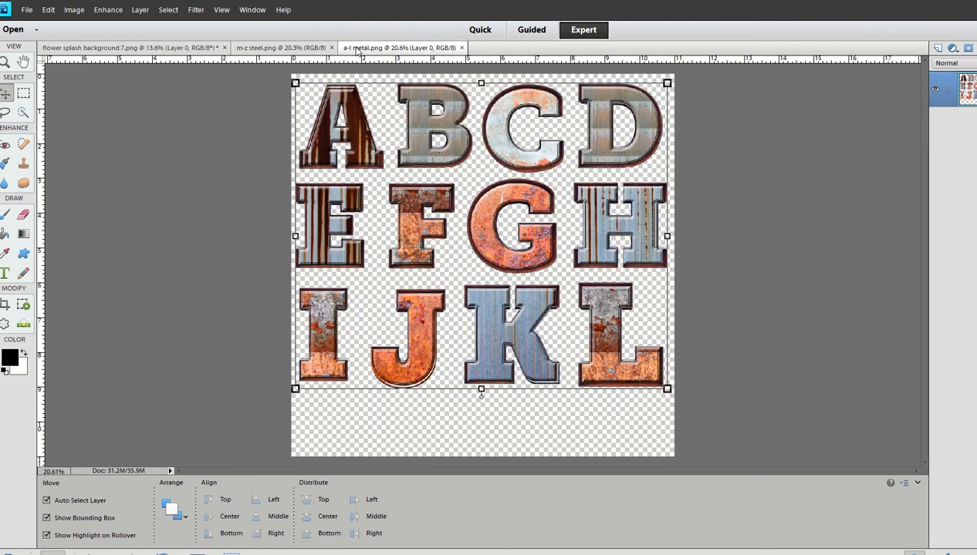
{"action": "mouse_move", "coordinate": [398, 47]}
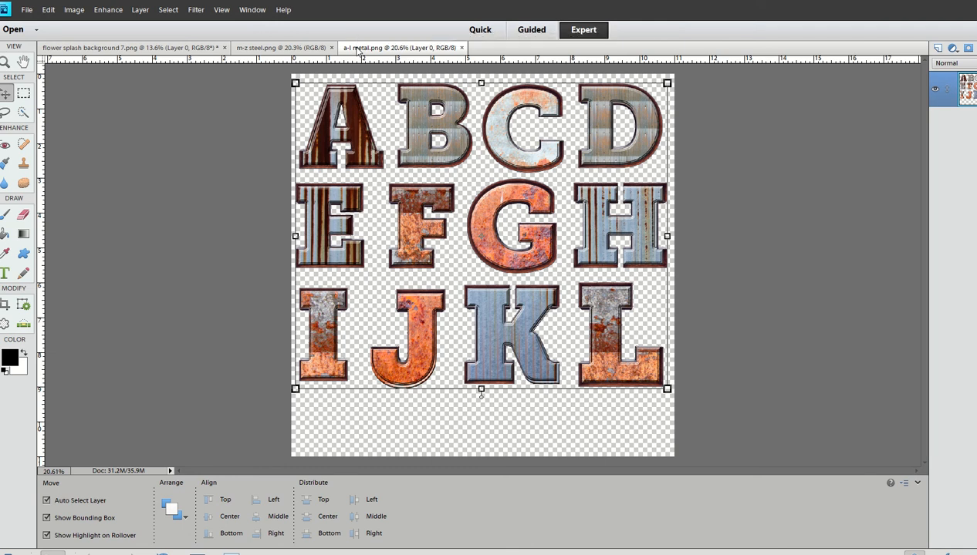
{"action": "mouse_move", "coordinate": [389, 65]}
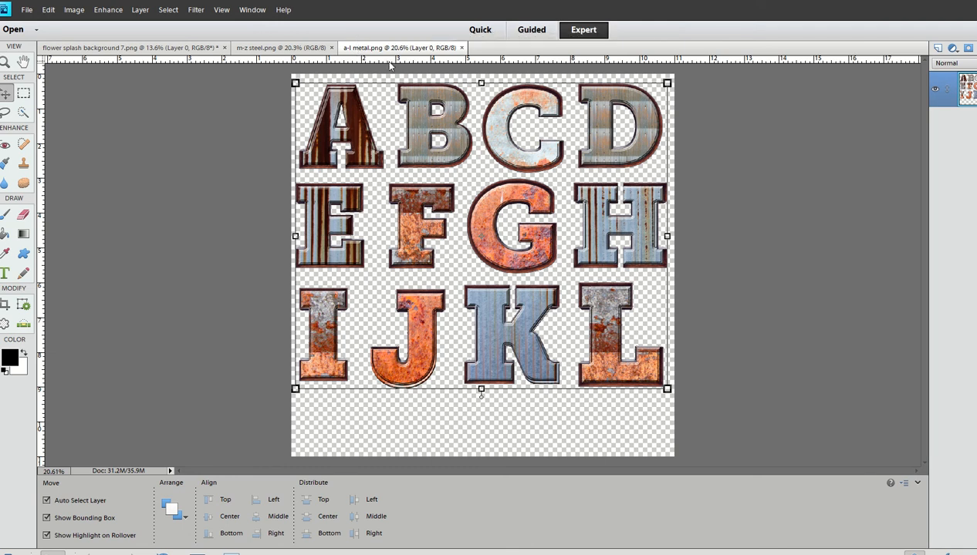
{"action": "mouse_move", "coordinate": [346, 168]}
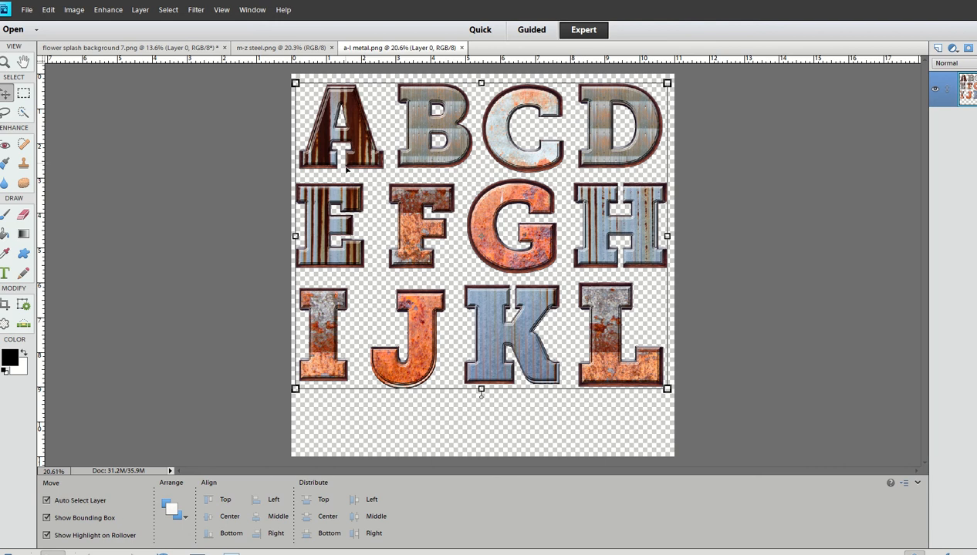
{"action": "mouse_move", "coordinate": [472, 177]}
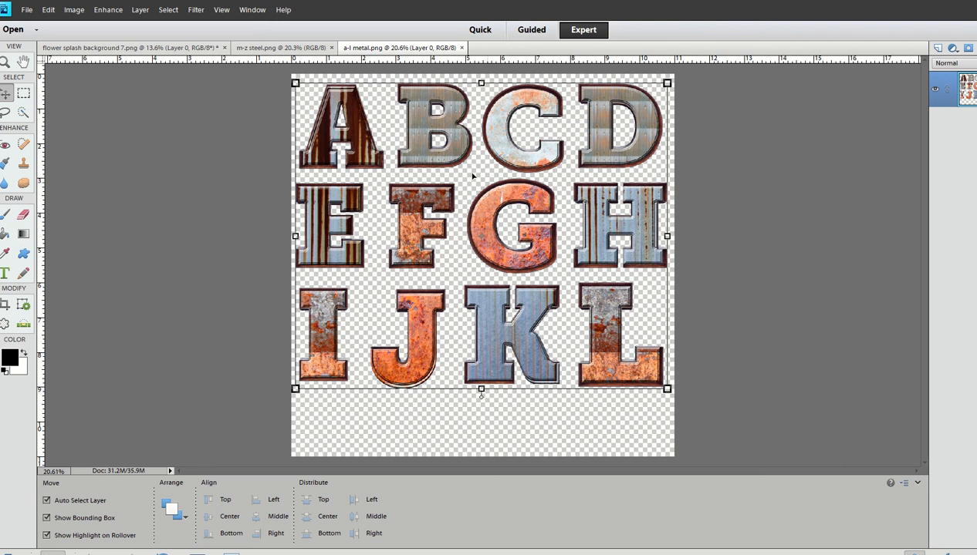
{"action": "mouse_move", "coordinate": [363, 136]}
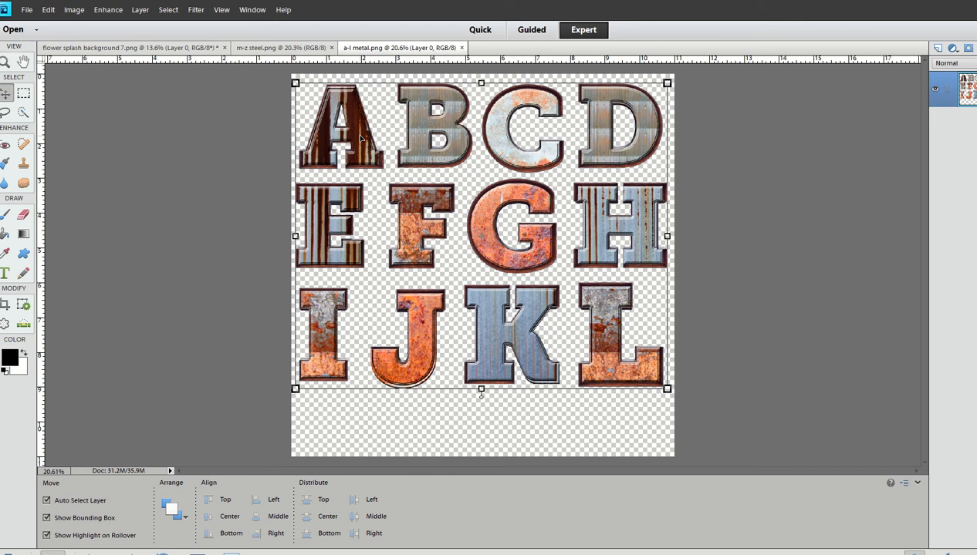
{"action": "mouse_move", "coordinate": [503, 140]}
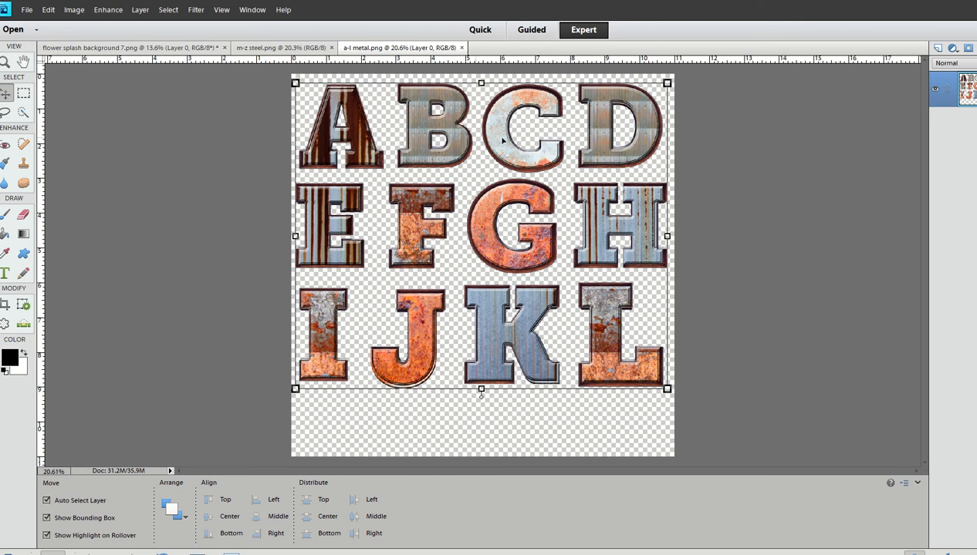
{"action": "mouse_move", "coordinate": [473, 160]}
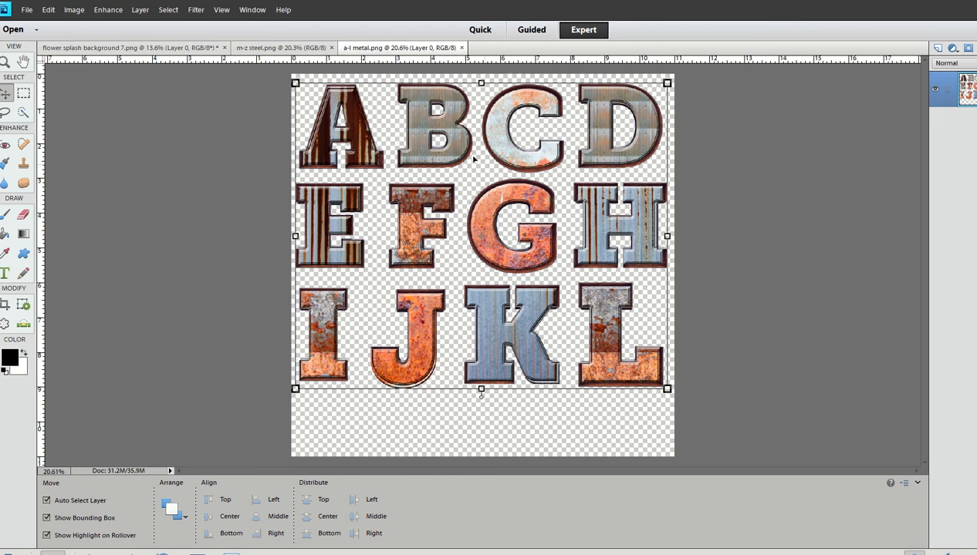
{"action": "mouse_move", "coordinate": [23, 93]}
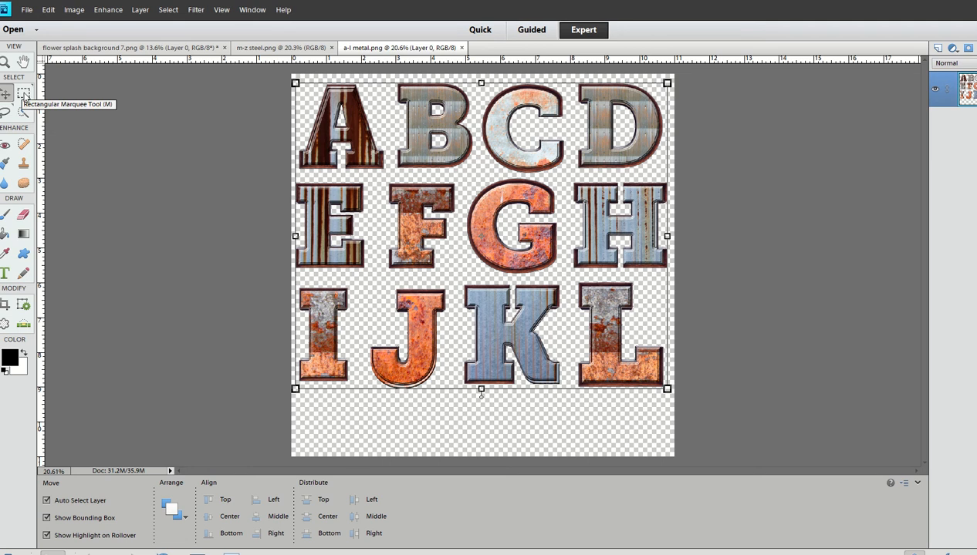
{"action": "mouse_move", "coordinate": [25, 94]}
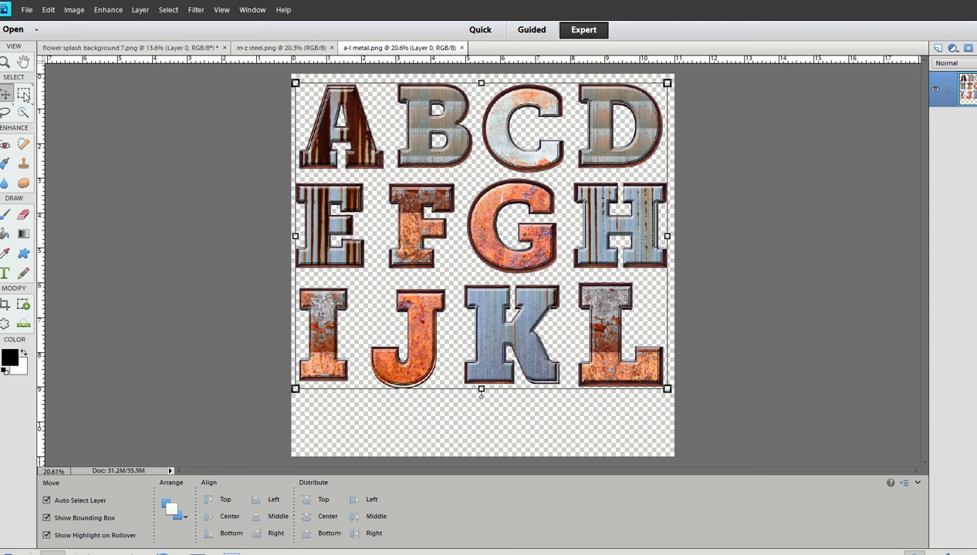
{"action": "mouse_move", "coordinate": [634, 345]}
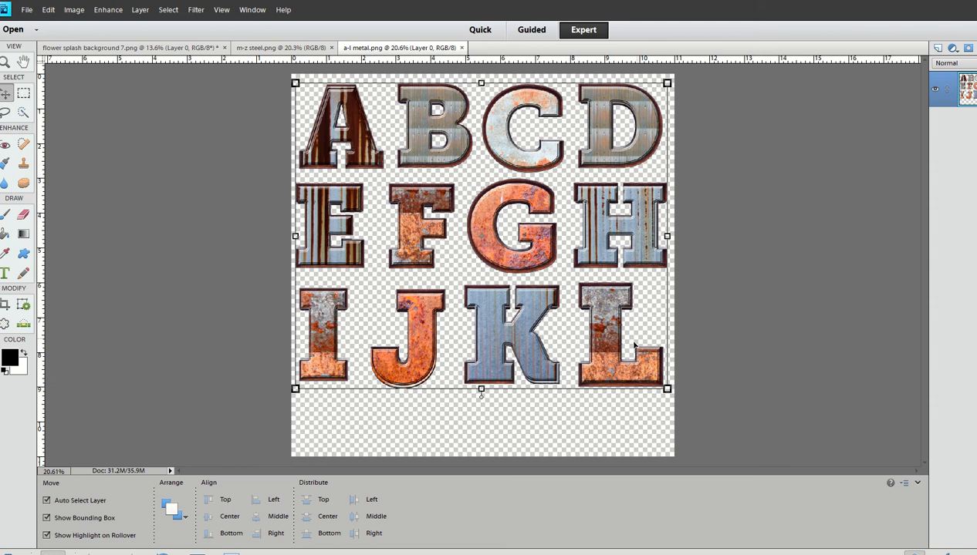
{"action": "mouse_move", "coordinate": [30, 103]}
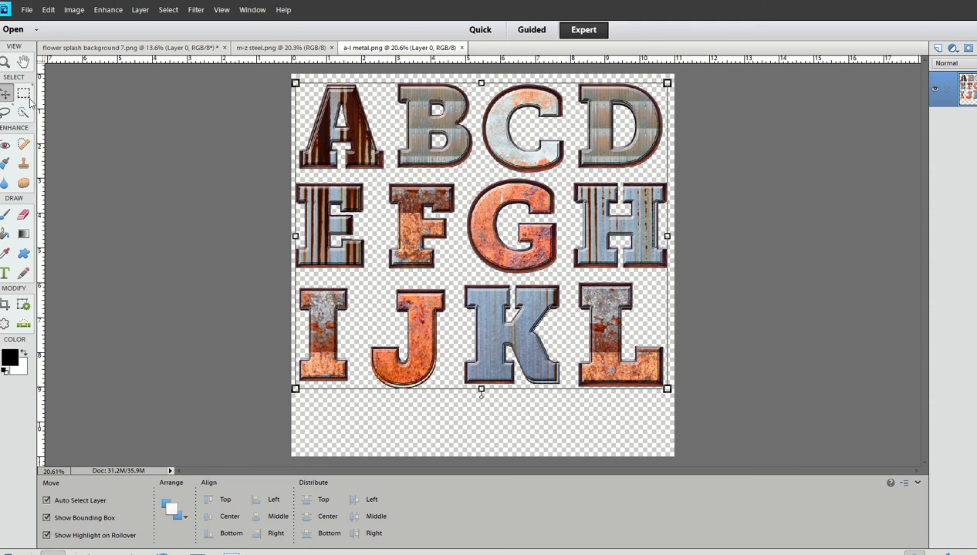
Draw a rectangular marquee around the rusty letter L and copy it
{"action": "left_click", "coordinate": [23, 92]}
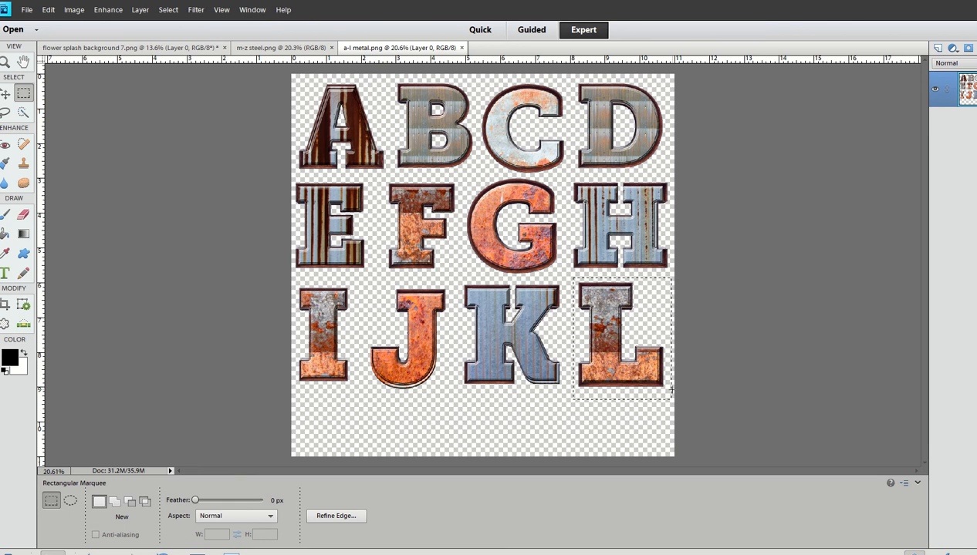
{"action": "left_click", "coordinate": [48, 9]}
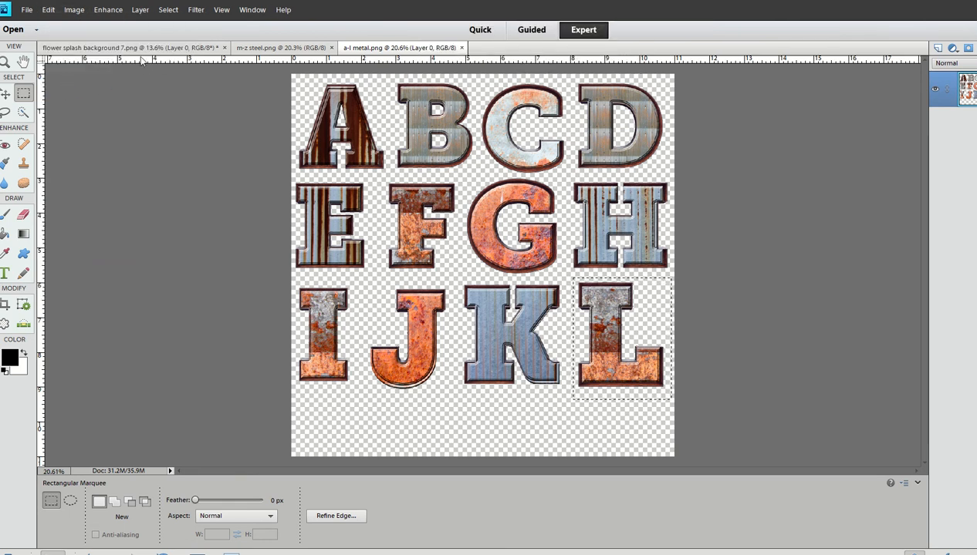
Paste the L into the flower splash document, enlarge it and move it left
{"action": "left_click", "coordinate": [131, 47]}
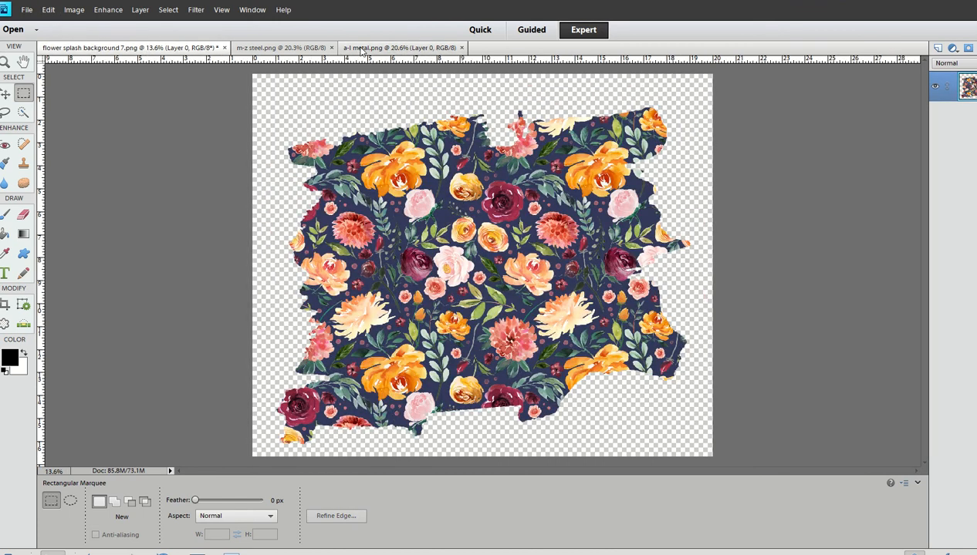
{"action": "mouse_move", "coordinate": [48, 9]}
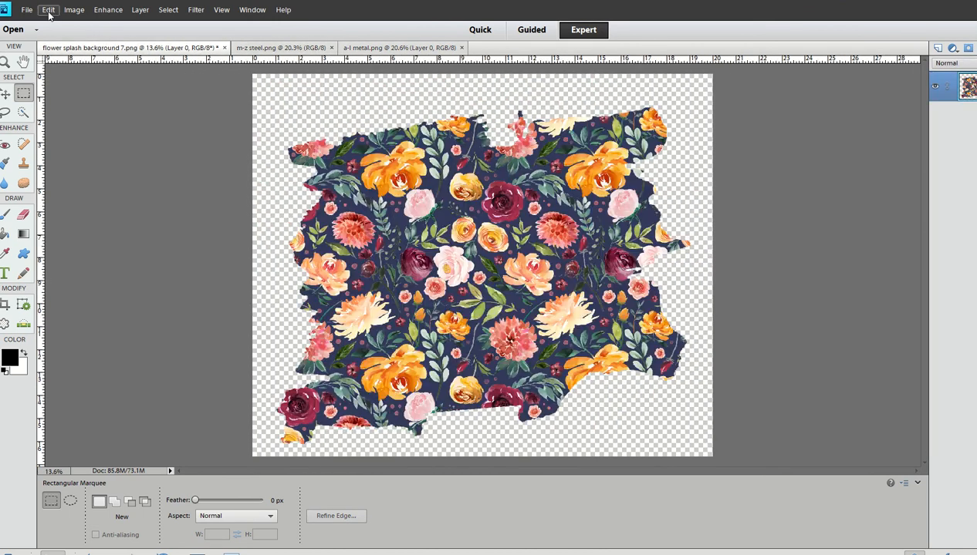
{"action": "left_click", "coordinate": [48, 9]}
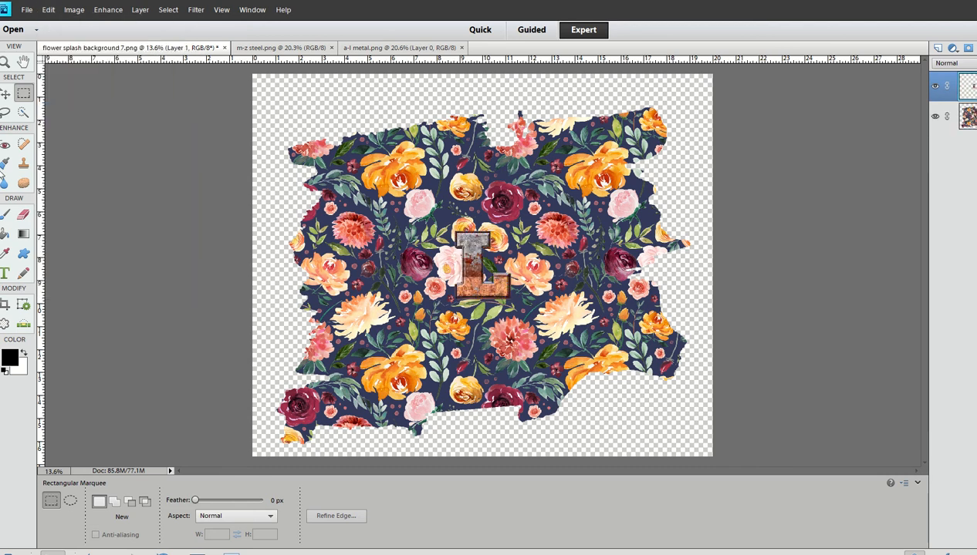
{"action": "left_click", "coordinate": [5, 93]}
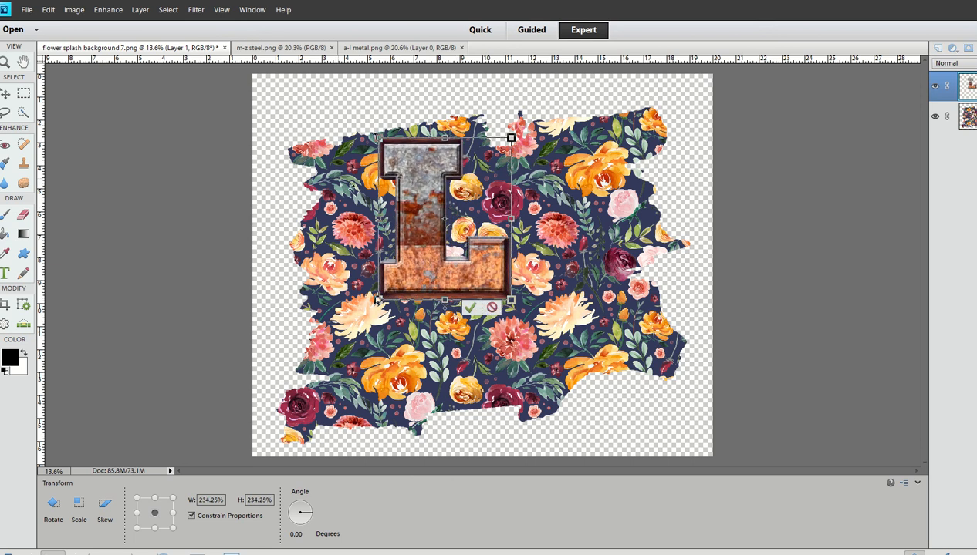
{"action": "left_click_drag", "start_coordinate": [444, 220], "coordinate": [362, 247]}
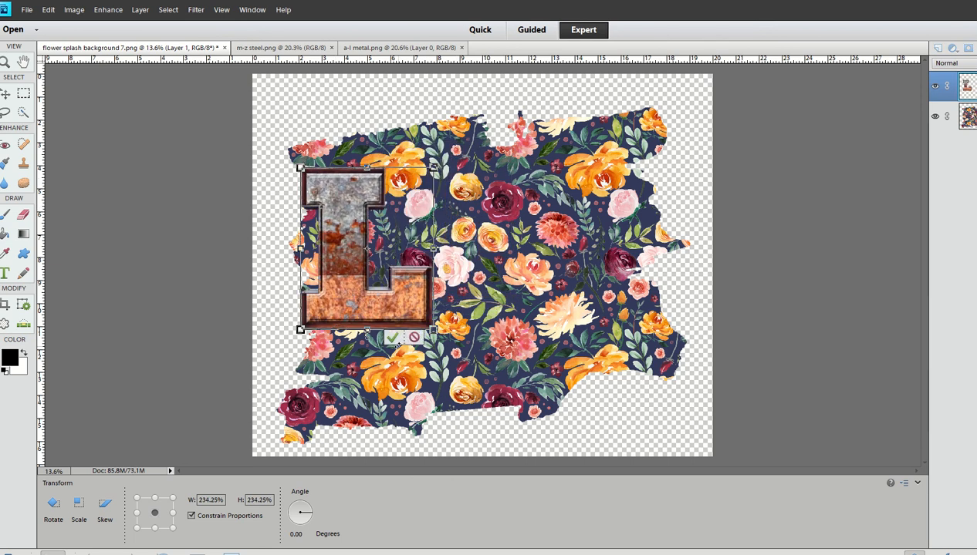
{"action": "left_click", "coordinate": [392, 338]}
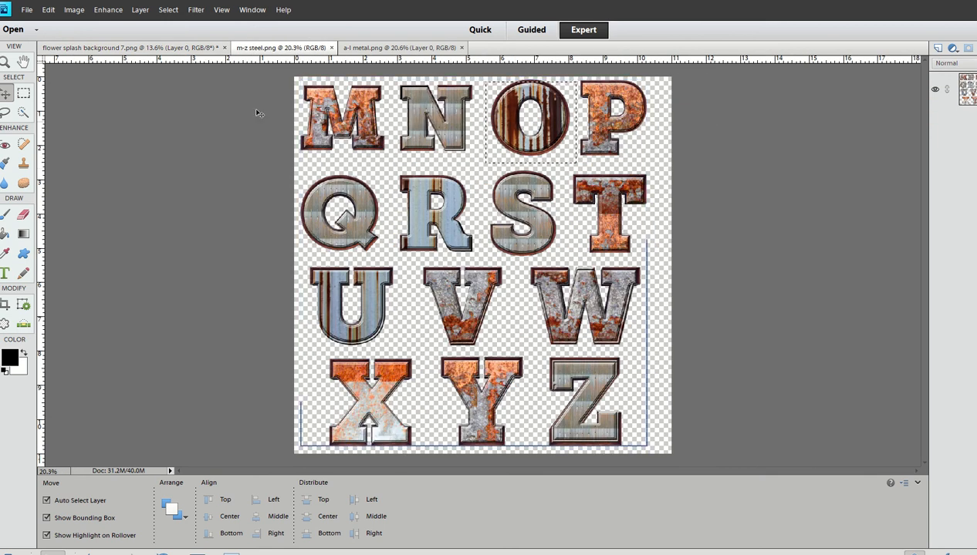
Marquee-select the striped O in m-z steel and paste it into the flower design
{"action": "left_click", "coordinate": [23, 93]}
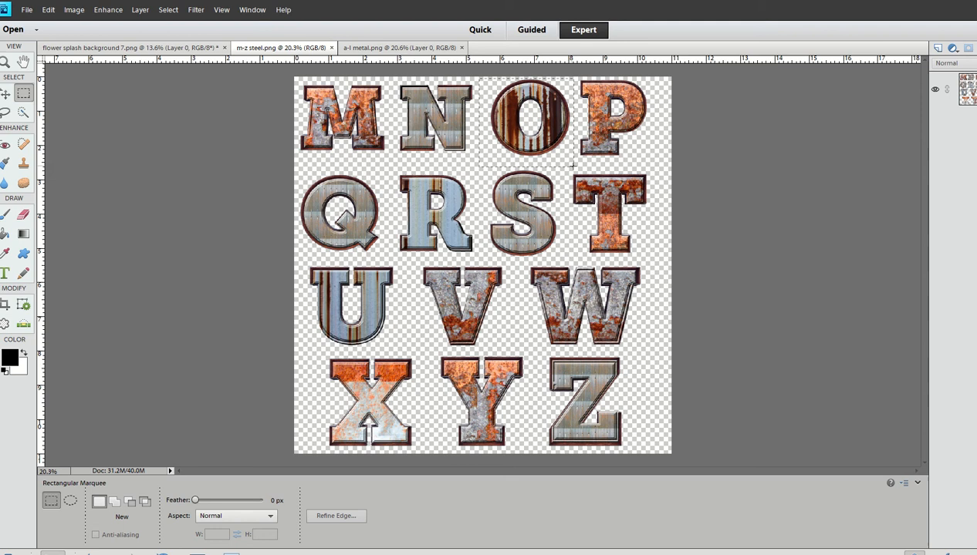
{"action": "left_click", "coordinate": [47, 9]}
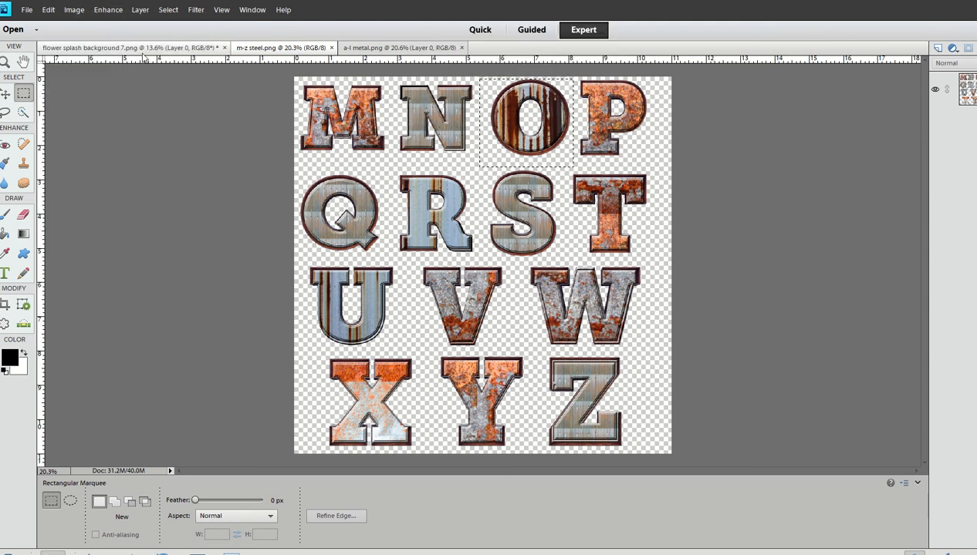
{"action": "left_click", "coordinate": [48, 9]}
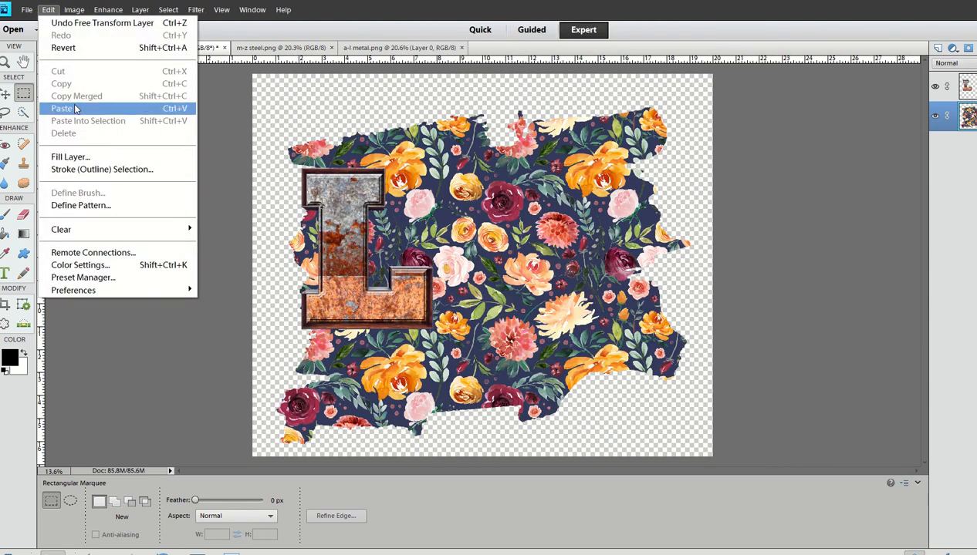
{"action": "left_click", "coordinate": [61, 108]}
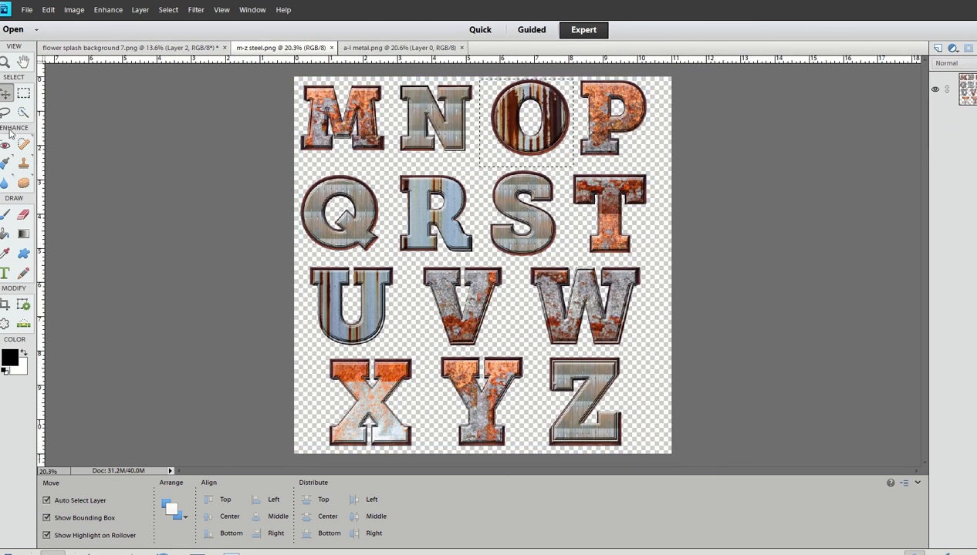
Draw a rectangular marquee around the rusty letter V on the M–Z steel sheet
{"action": "left_click", "coordinate": [24, 92]}
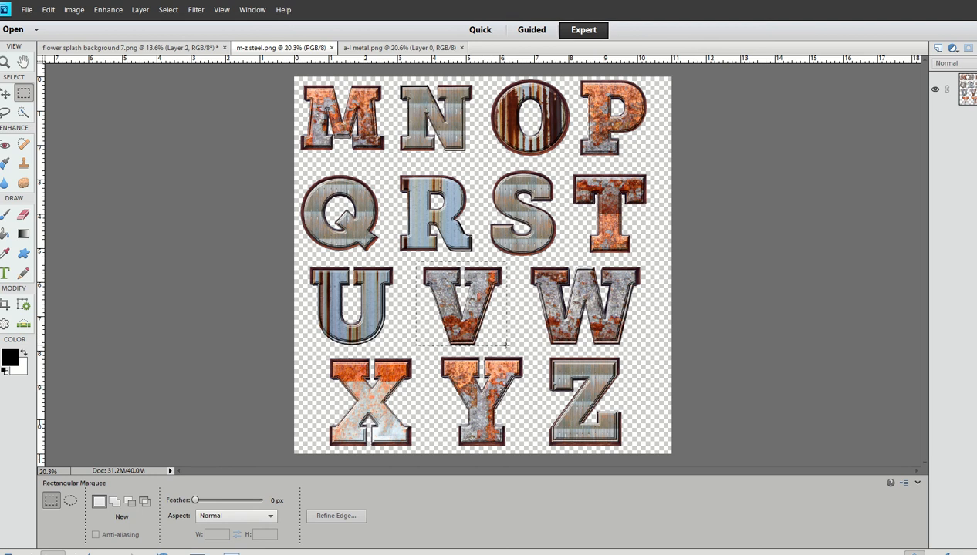
{"action": "left_click_drag", "start_coordinate": [417, 270], "coordinate": [509, 347]}
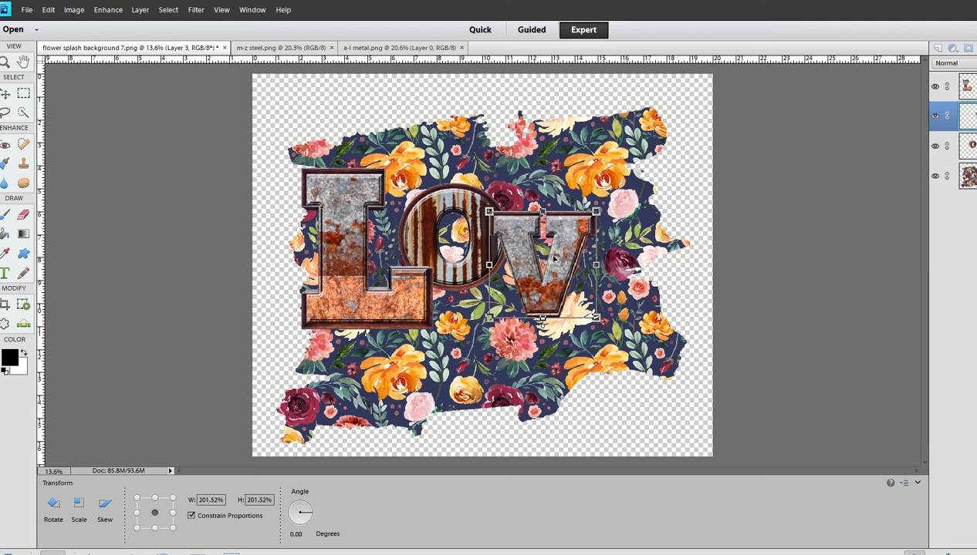
Marquee-select the striped E on the a-l metal sheet and copy it
{"action": "left_click", "coordinate": [6, 93]}
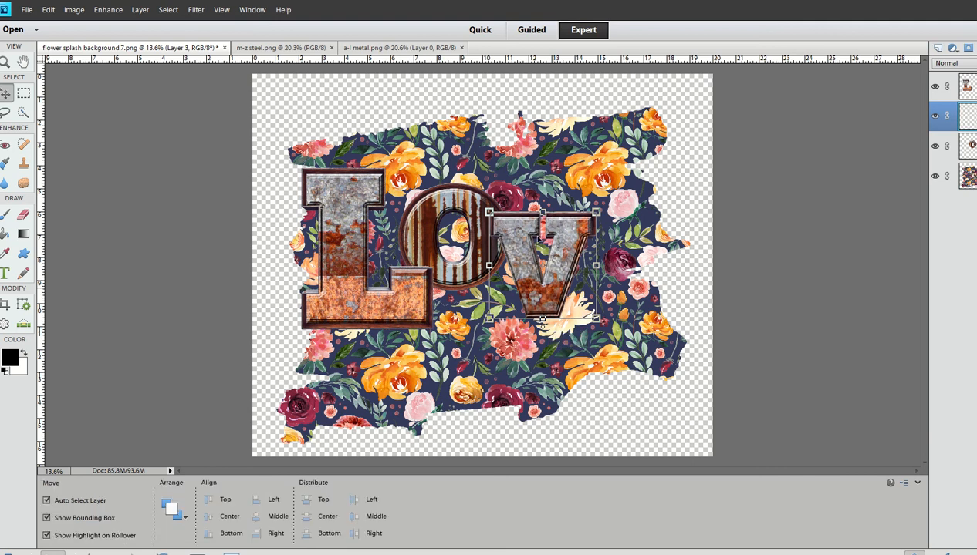
{"action": "left_click", "coordinate": [399, 47]}
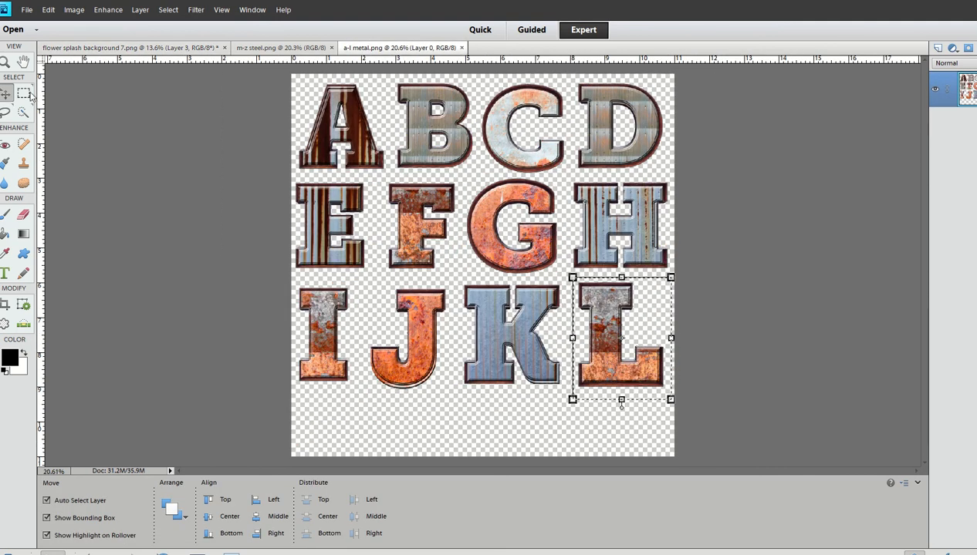
{"action": "left_click", "coordinate": [23, 94]}
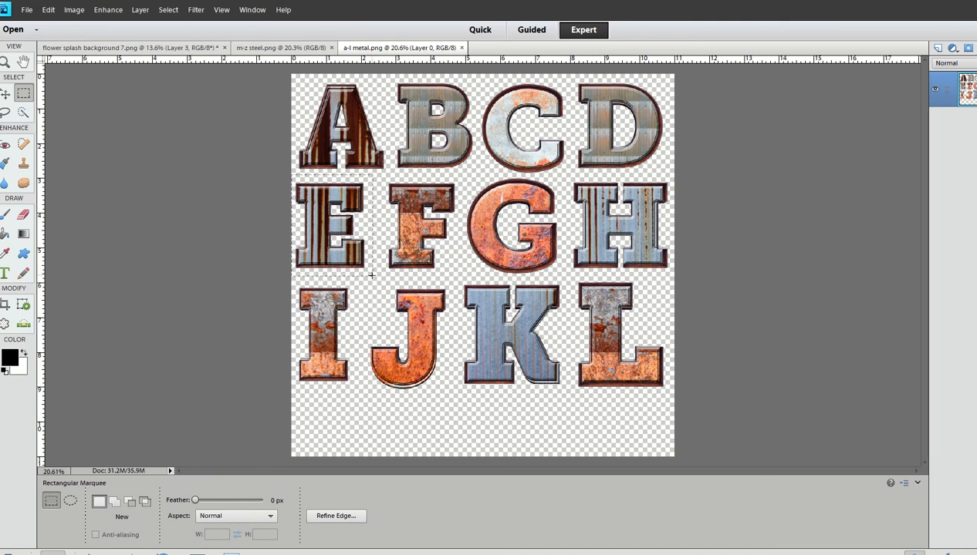
{"action": "left_click", "coordinate": [48, 9]}
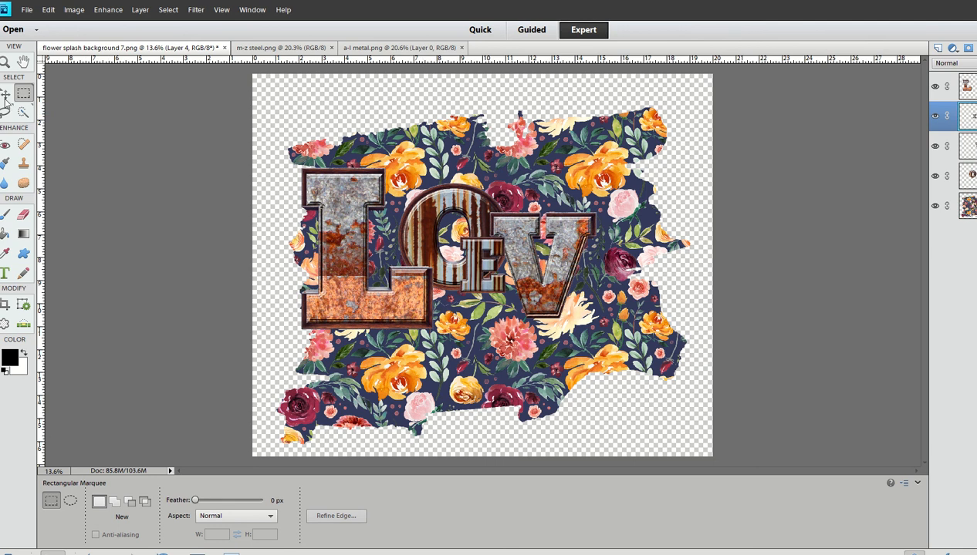
{"action": "left_click", "coordinate": [5, 93]}
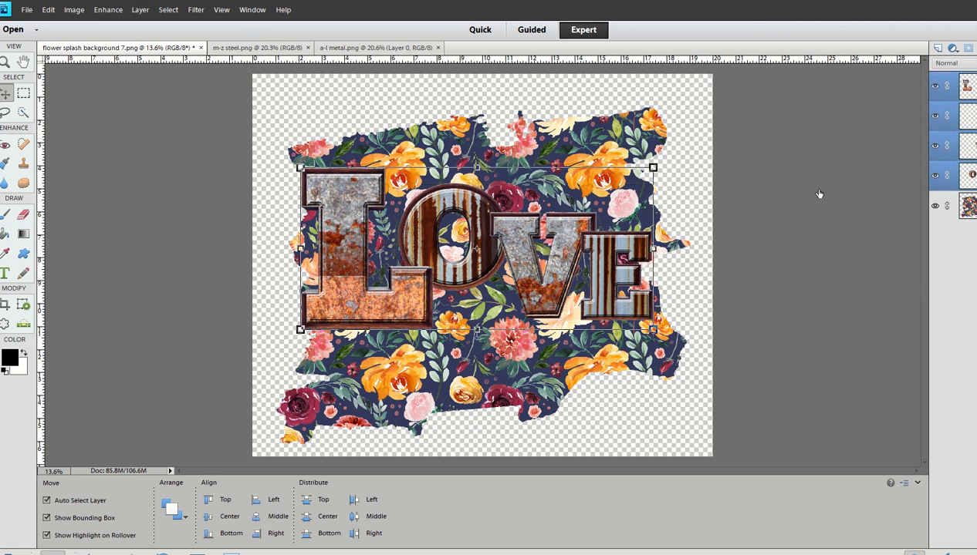
Nudge the LOVE letters into place, give the L a noisy outer glow, and show Drop Shadows
{"action": "left_click_drag", "start_coordinate": [474, 247], "coordinate": [475, 256]}
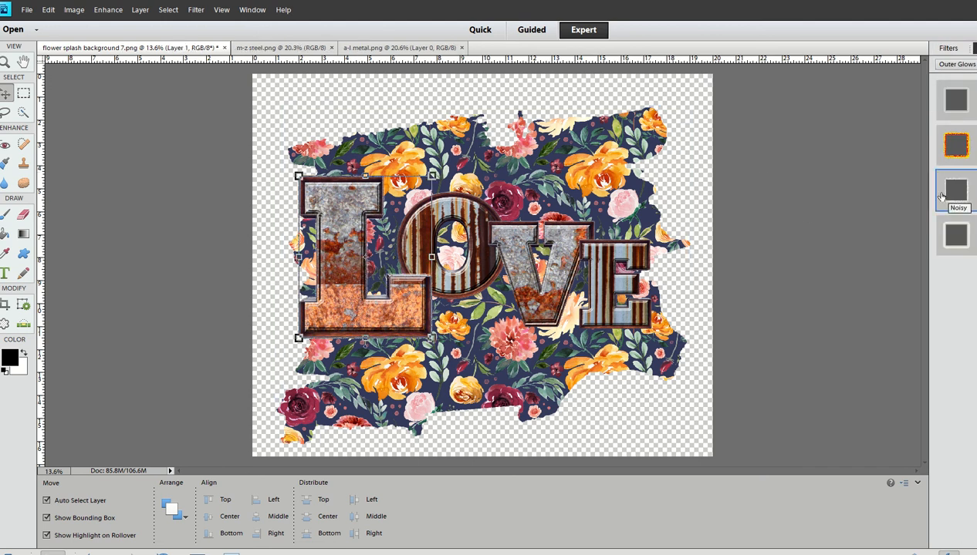
{"action": "left_click", "coordinate": [955, 191]}
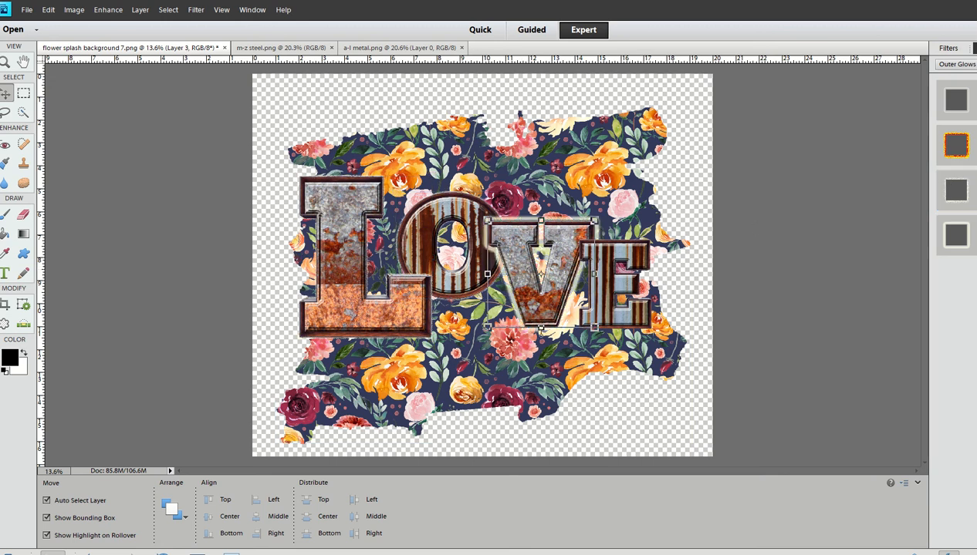
{"action": "mouse_move", "coordinate": [955, 190]}
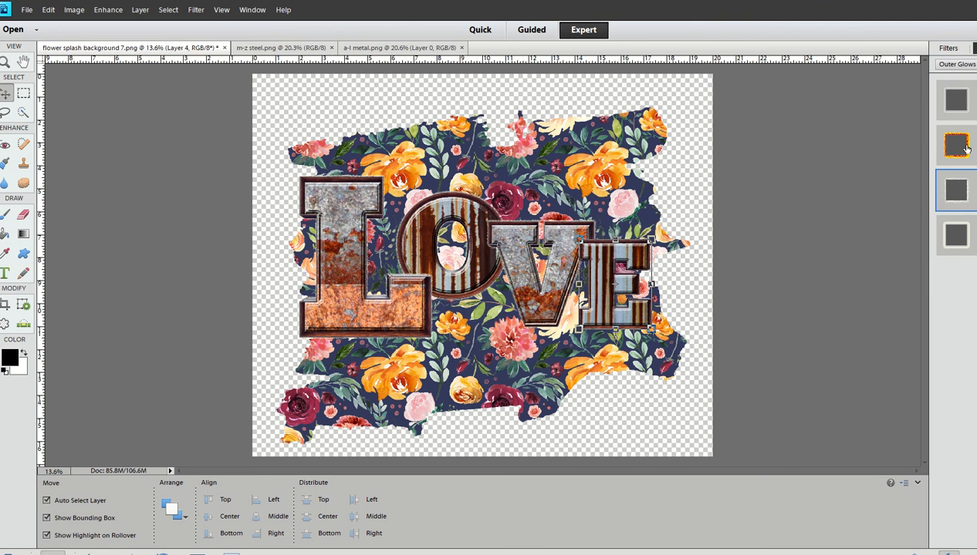
{"action": "left_click", "coordinate": [956, 64]}
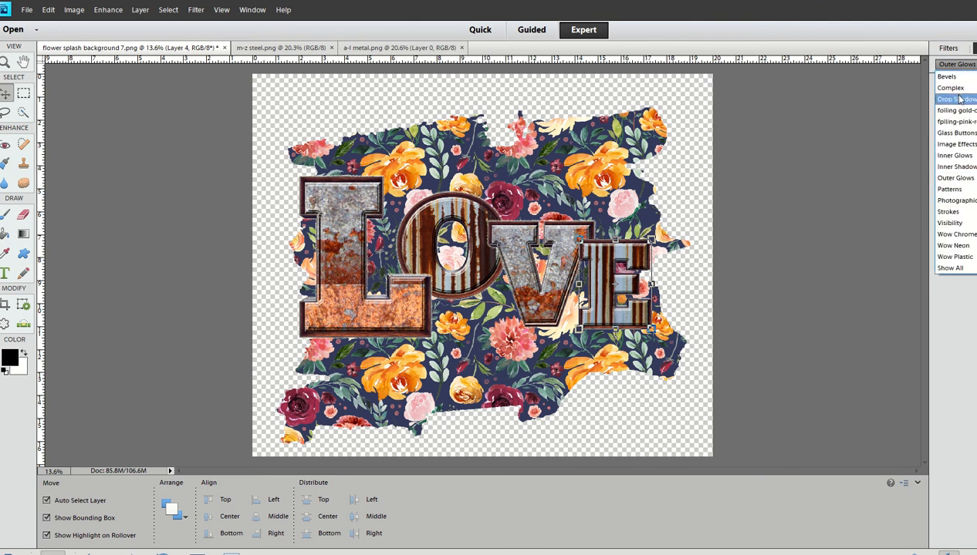
{"action": "left_click", "coordinate": [956, 99]}
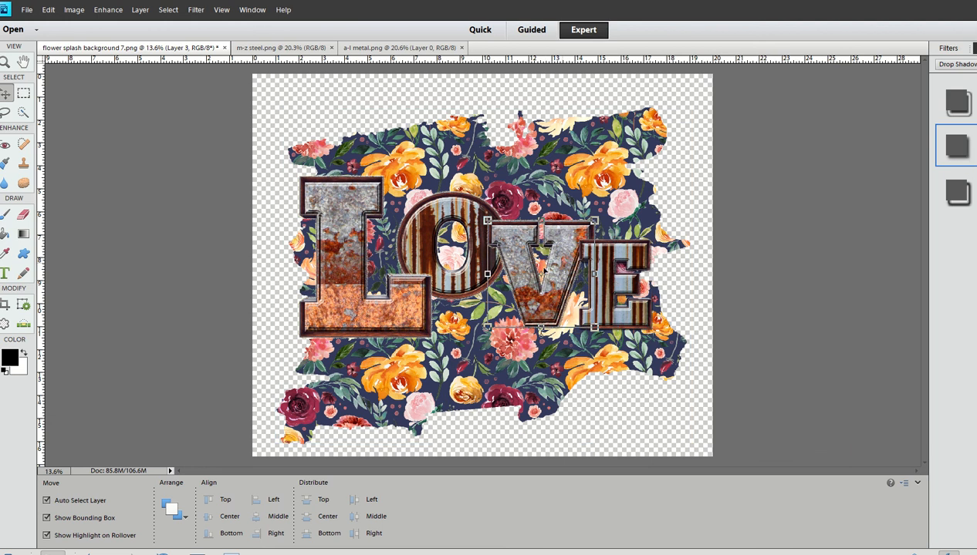
Switch the Styles panel to Bevels and apply bevels to the L and E letters
{"action": "left_click", "coordinate": [452, 255]}
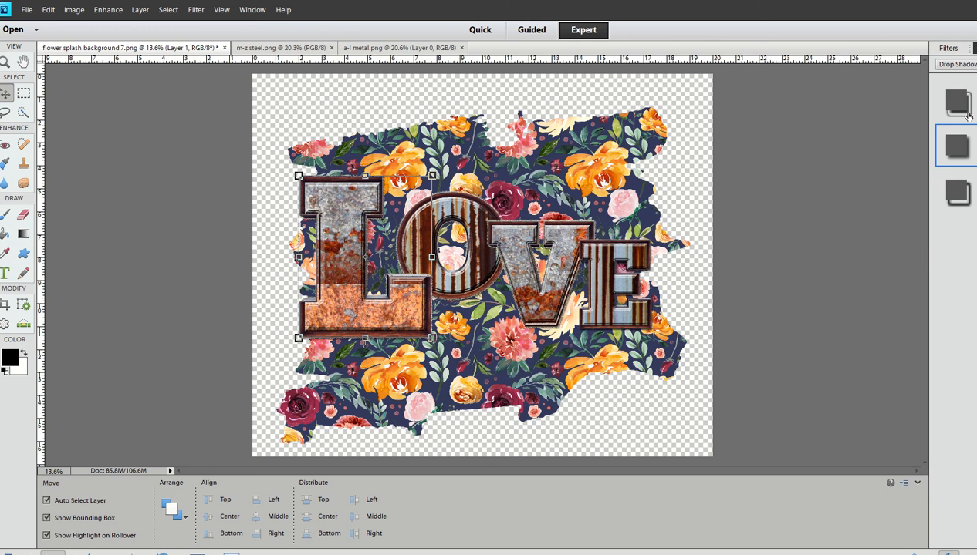
{"action": "left_click", "coordinate": [957, 64]}
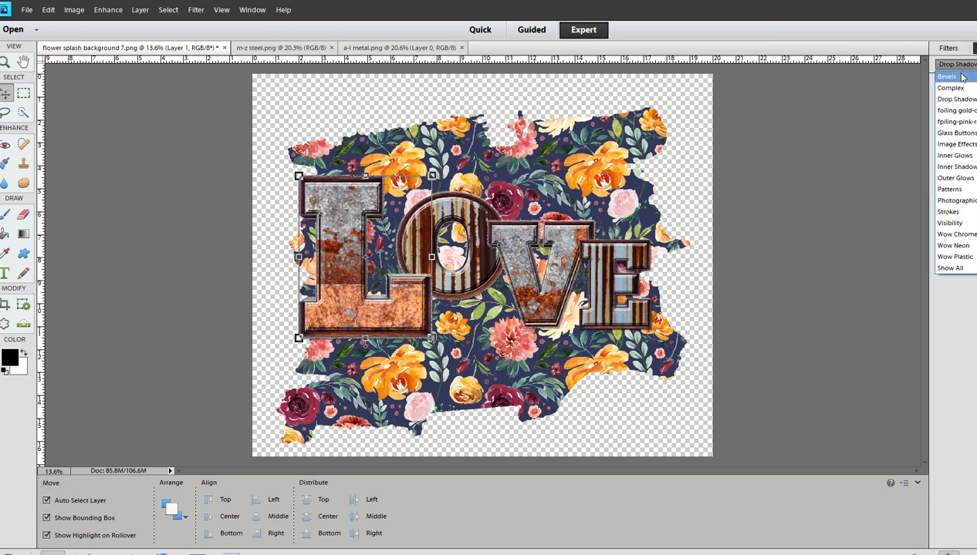
{"action": "left_click", "coordinate": [947, 77]}
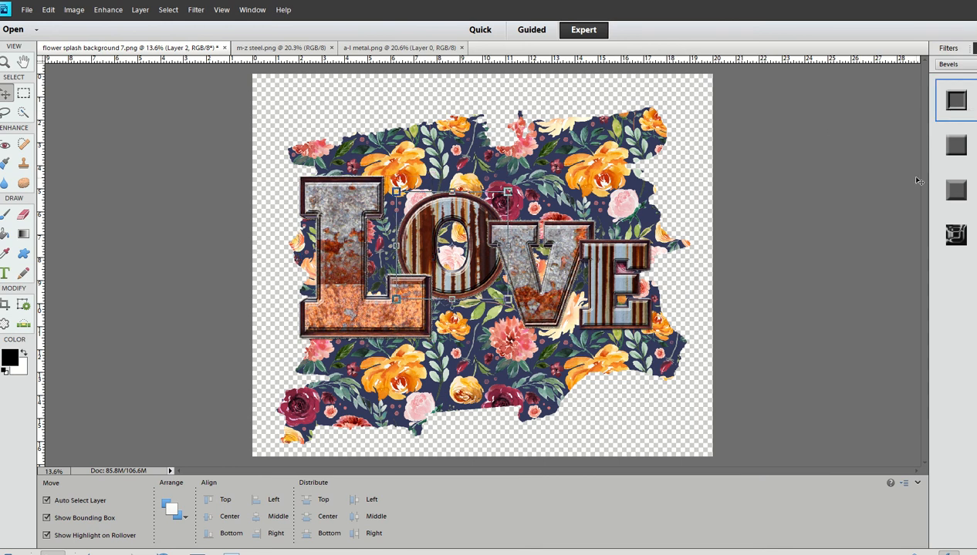
{"action": "left_click", "coordinate": [547, 280]}
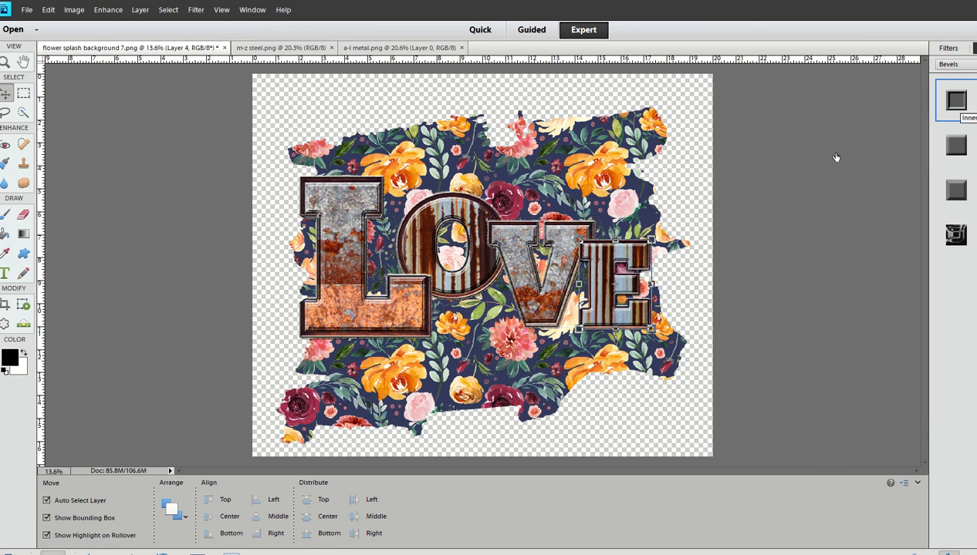
{"action": "left_click", "coordinate": [766, 350]}
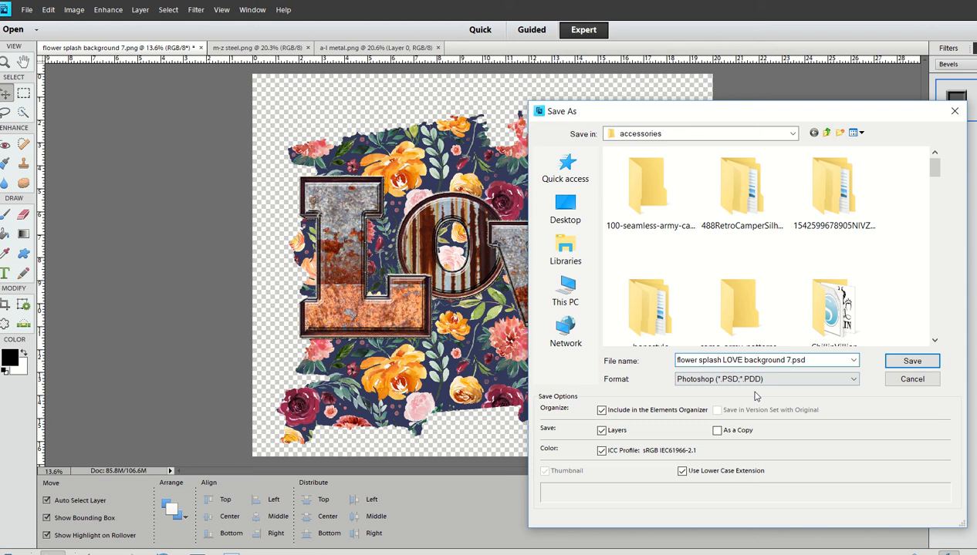
Save a PNG (*.PNG) copy of the design with Interlace set to None
{"action": "left_click", "coordinate": [852, 379]}
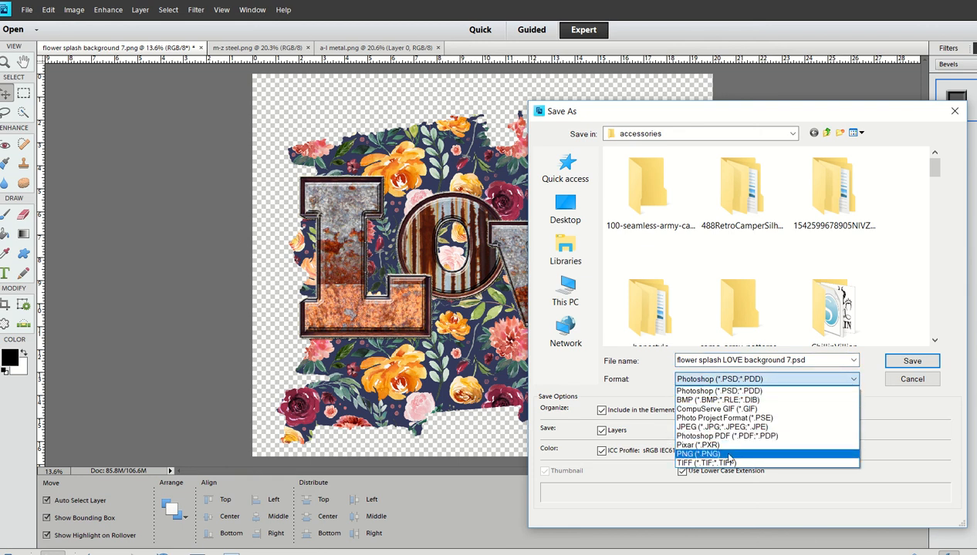
{"action": "left_click", "coordinate": [698, 454]}
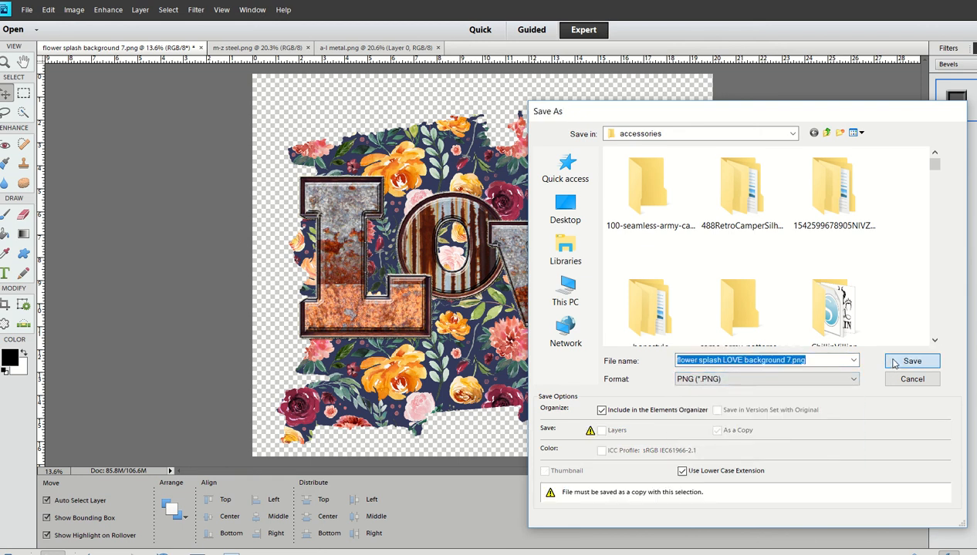
{"action": "left_click", "coordinate": [911, 361]}
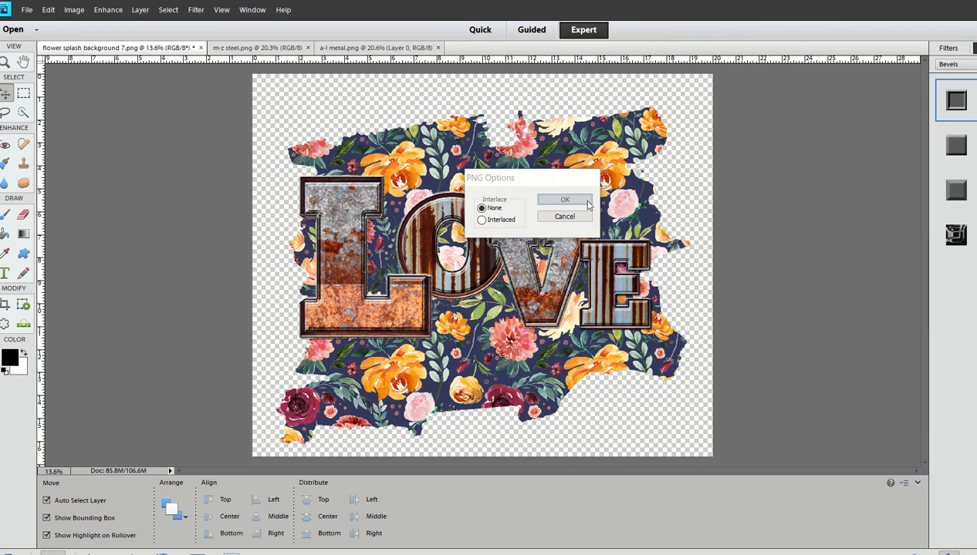
{"action": "left_click", "coordinate": [564, 199]}
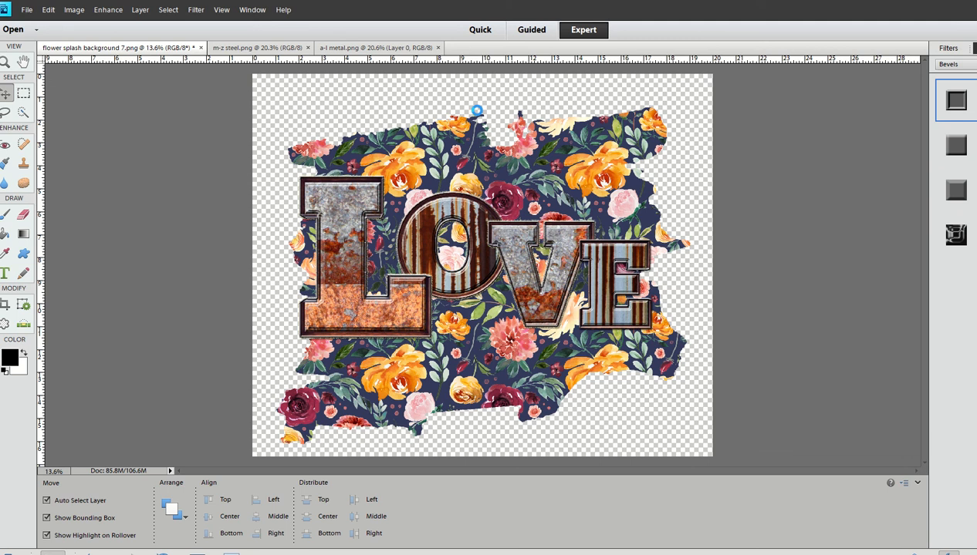
{"action": "mouse_move", "coordinate": [468, 162]}
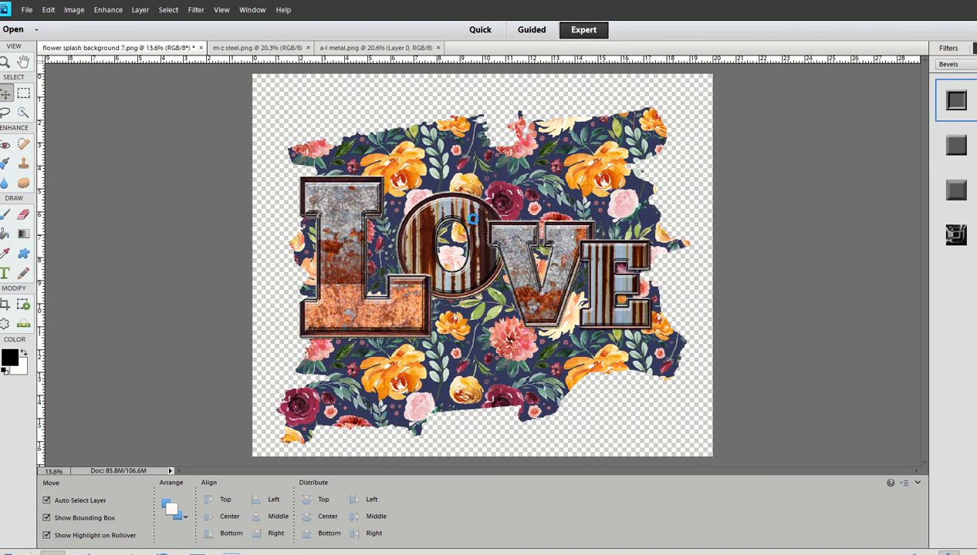
{"action": "mouse_move", "coordinate": [510, 196]}
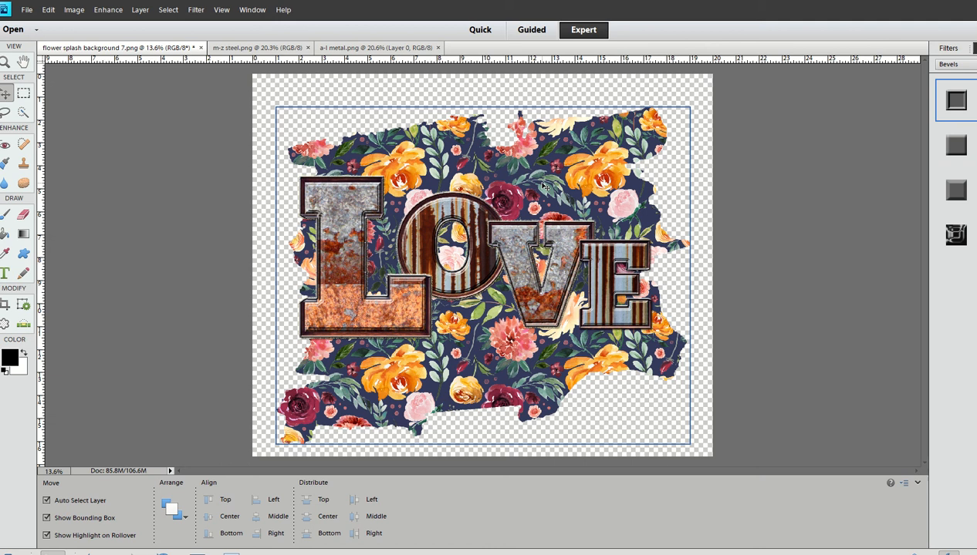
{"action": "mouse_move", "coordinate": [541, 184]}
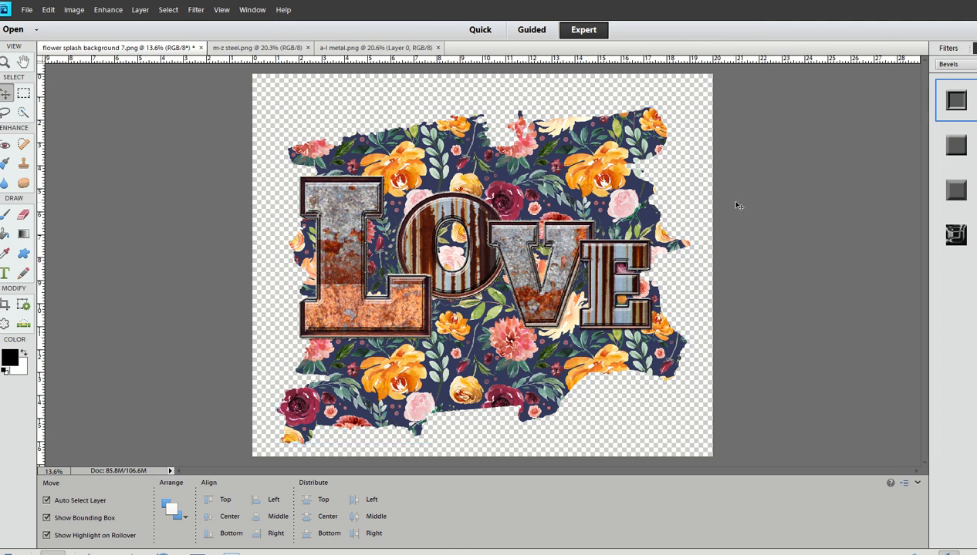
{"action": "mouse_move", "coordinate": [382, 88]}
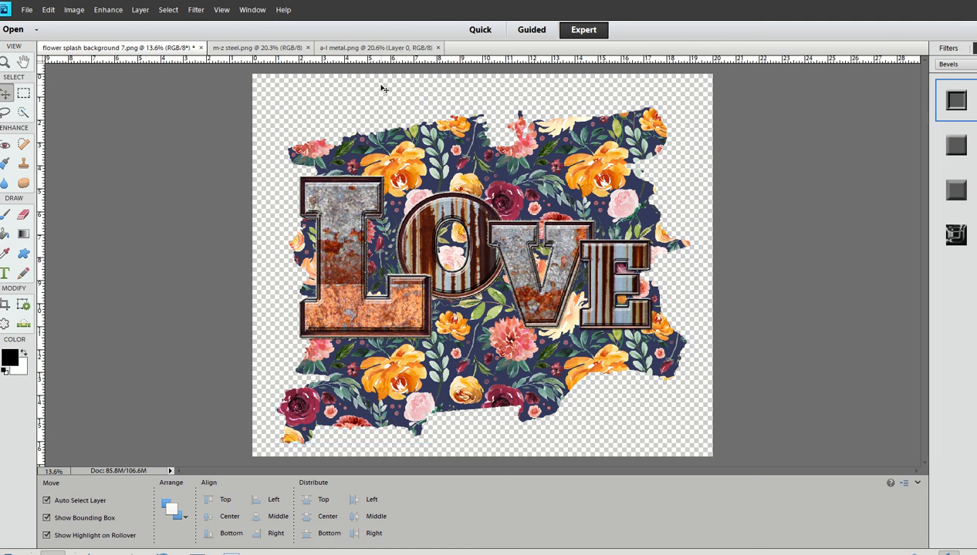
Pass through the m-z steel.png tab and return to the a-l metal.png sheet
{"action": "left_click", "coordinate": [257, 47]}
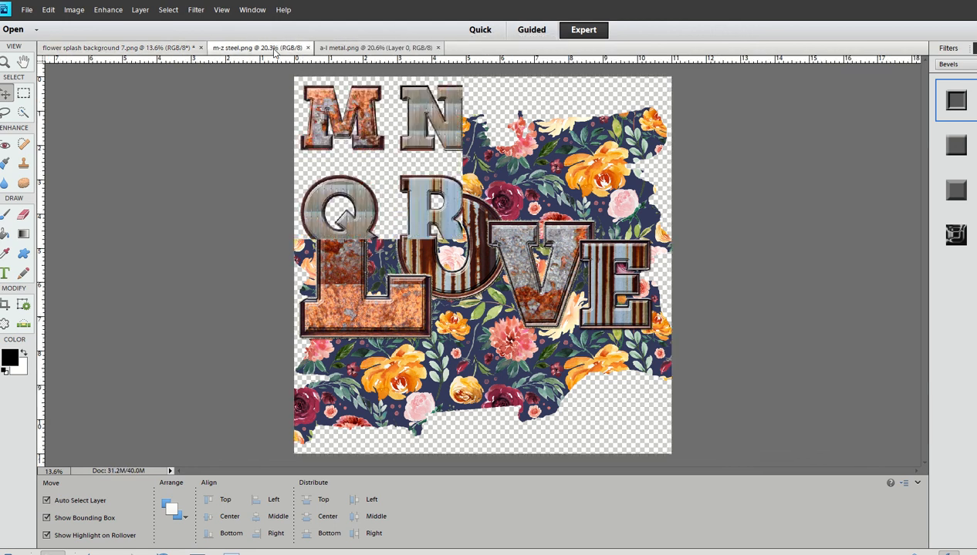
{"action": "left_click", "coordinate": [257, 47]}
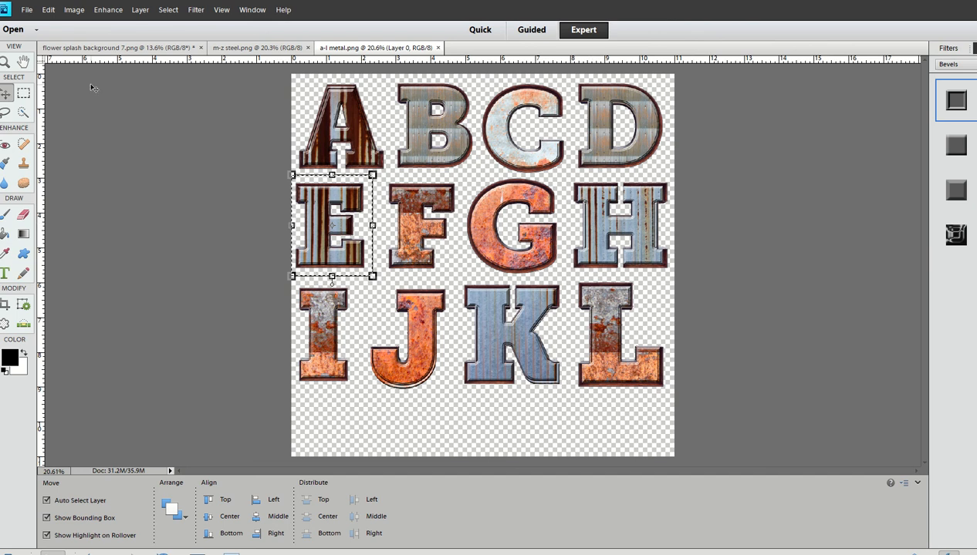
{"action": "mouse_move", "coordinate": [355, 161]}
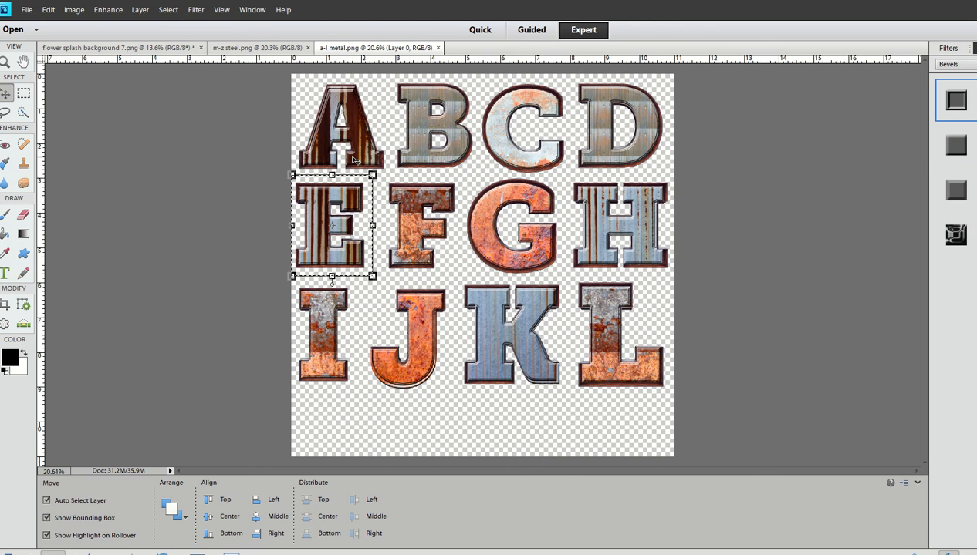
{"action": "mouse_move", "coordinate": [353, 162]}
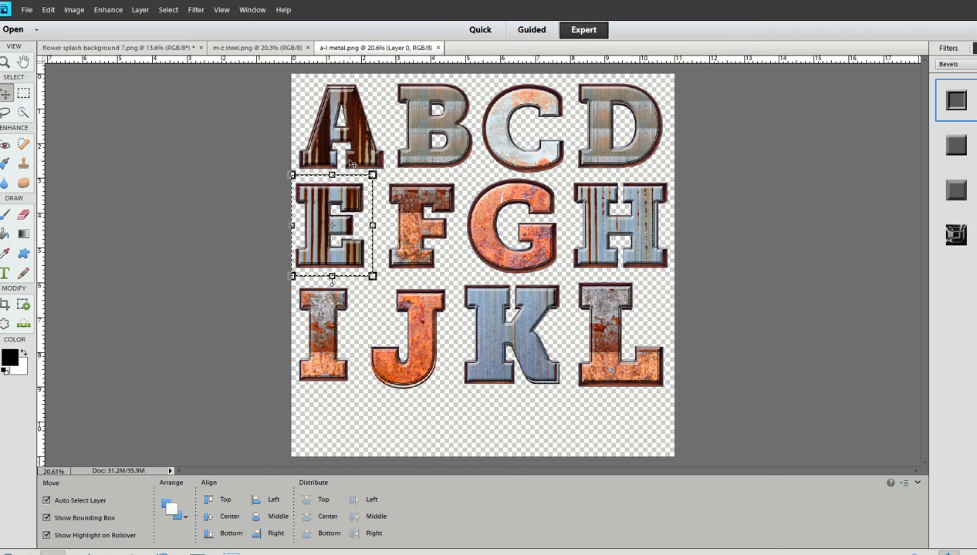
{"action": "mouse_move", "coordinate": [552, 326]}
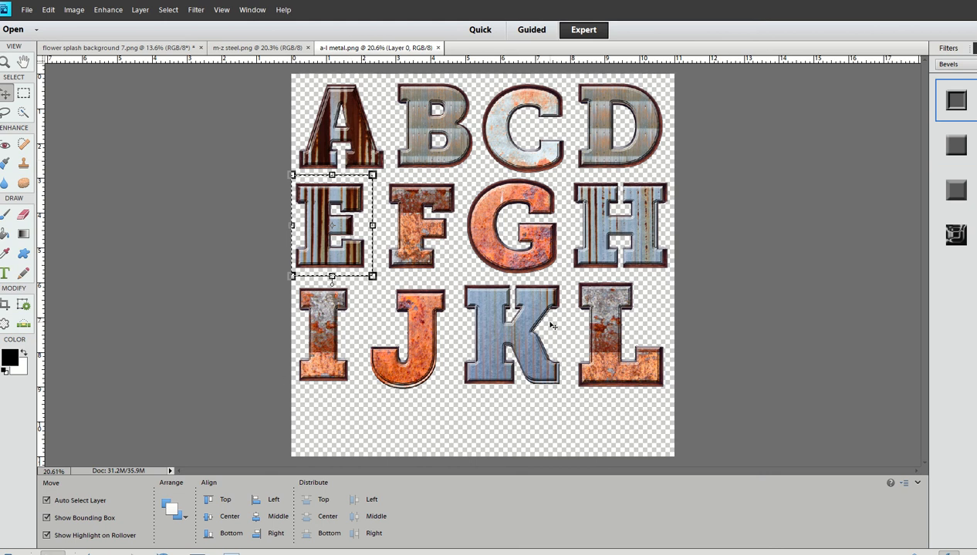